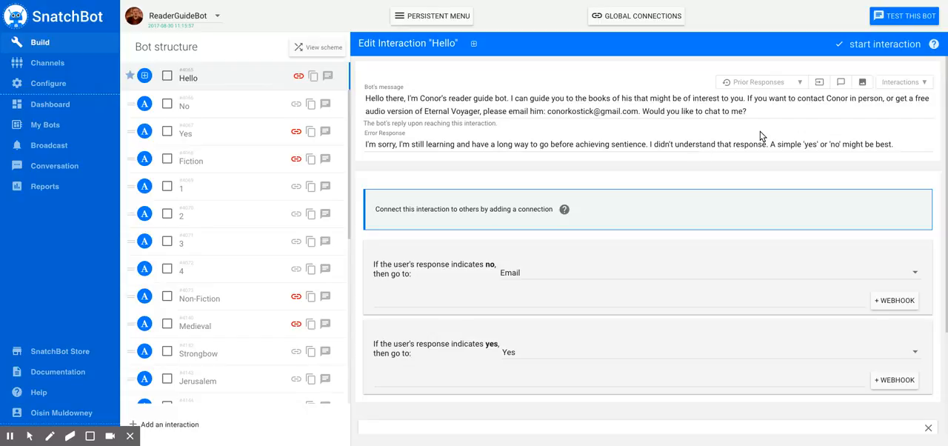
List the Chat Bubbles delivery choices (instant or delayed) for the Hello message
click(762, 82)
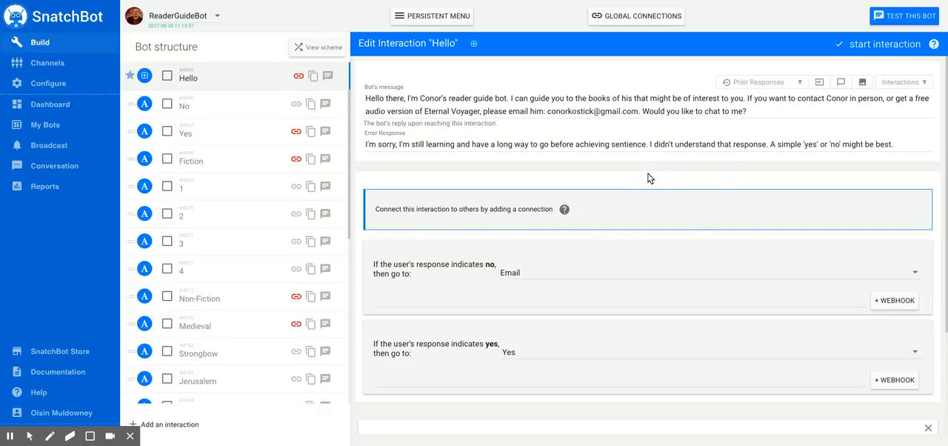
click(841, 81)
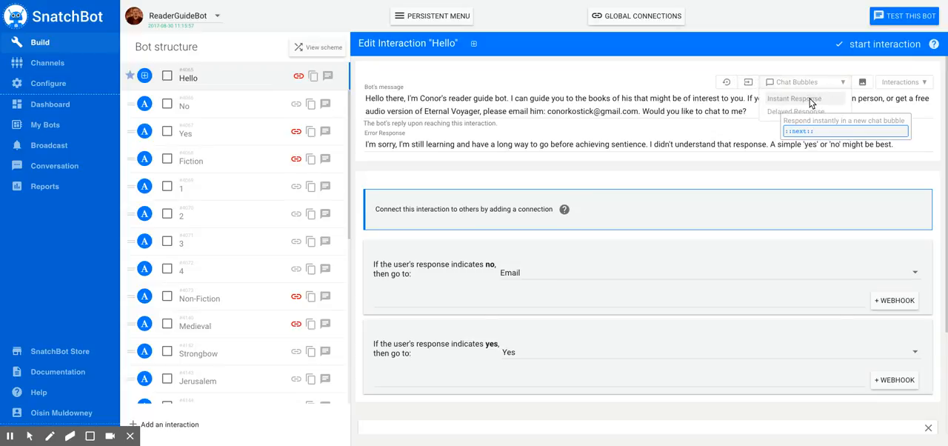
Insert a ::next:: bubble-break marker at the end of the Hello welcome message
click(796, 111)
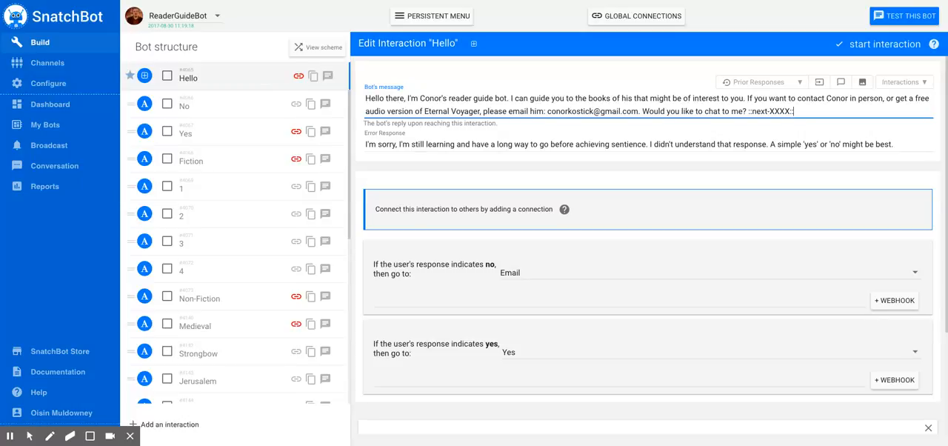
mouse_move(718, 184)
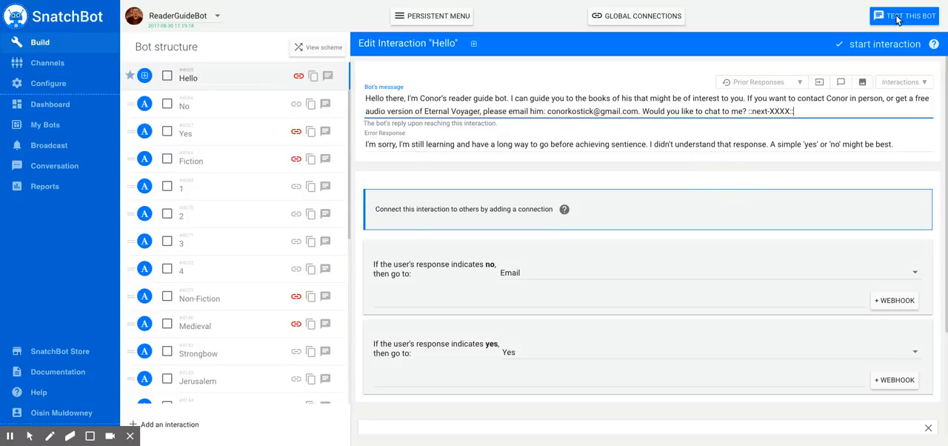
click(904, 15)
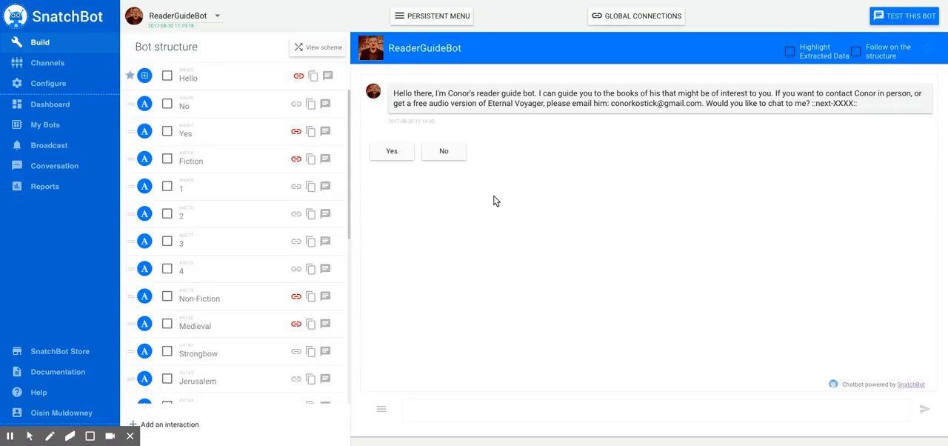
mouse_move(397, 116)
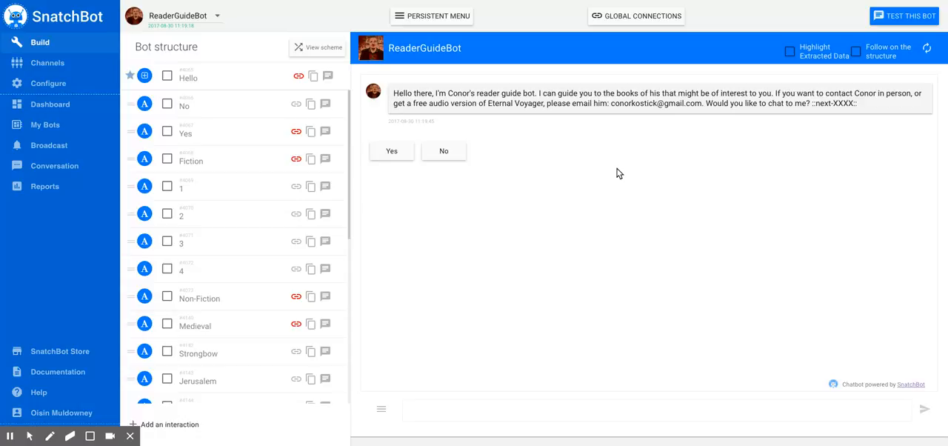
mouse_move(415, 184)
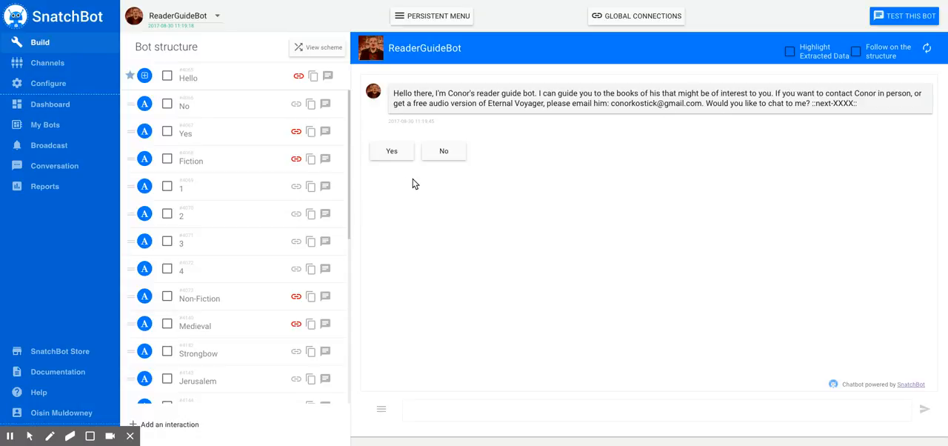
click(188, 77)
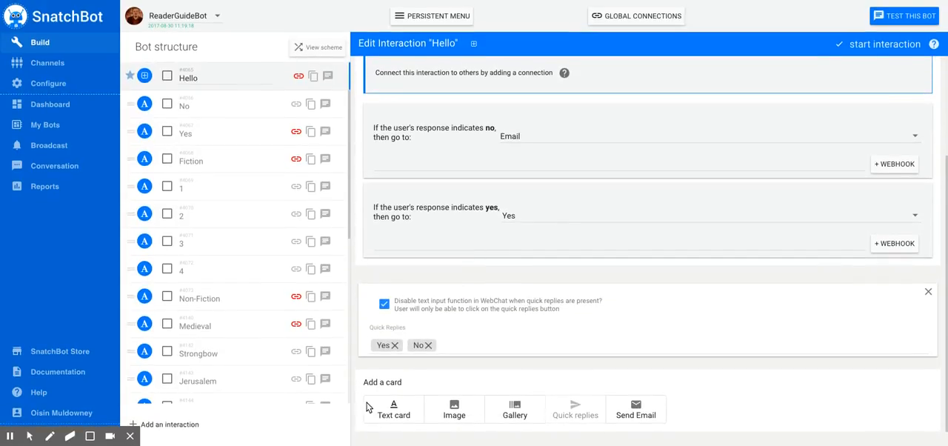
mouse_move(471, 391)
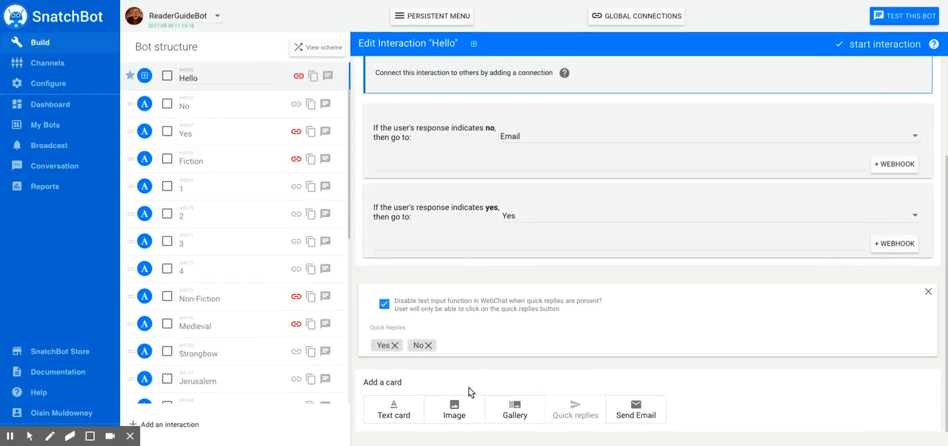
Add a Text card to the Hello interaction with a 2-second delay
click(394, 409)
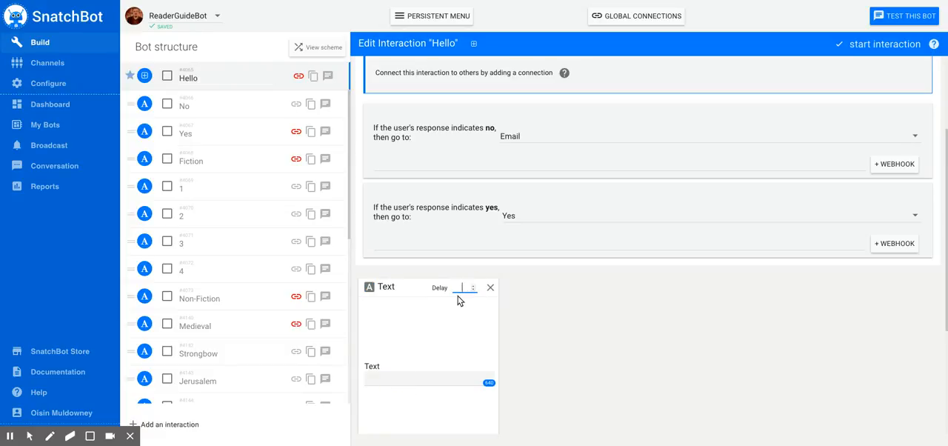
text(1)
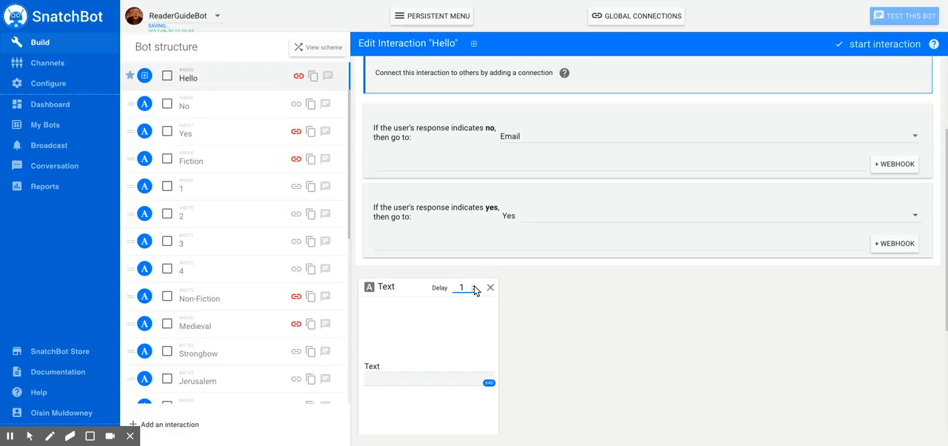
click(475, 285)
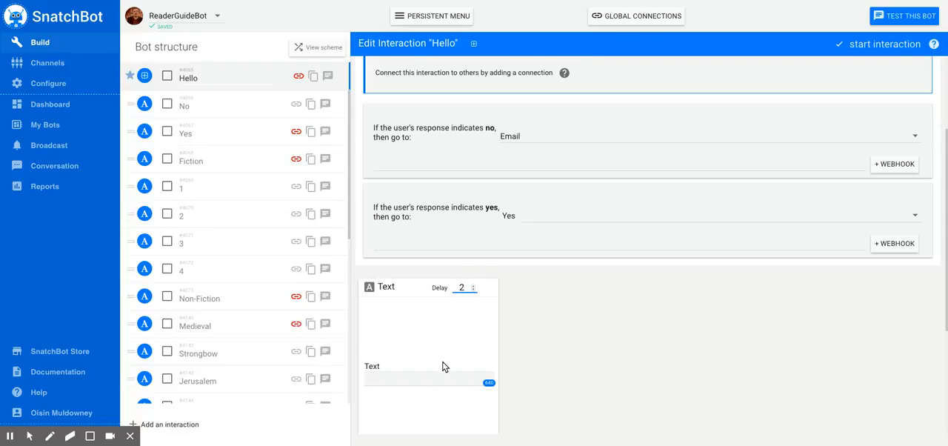
mouse_move(525, 261)
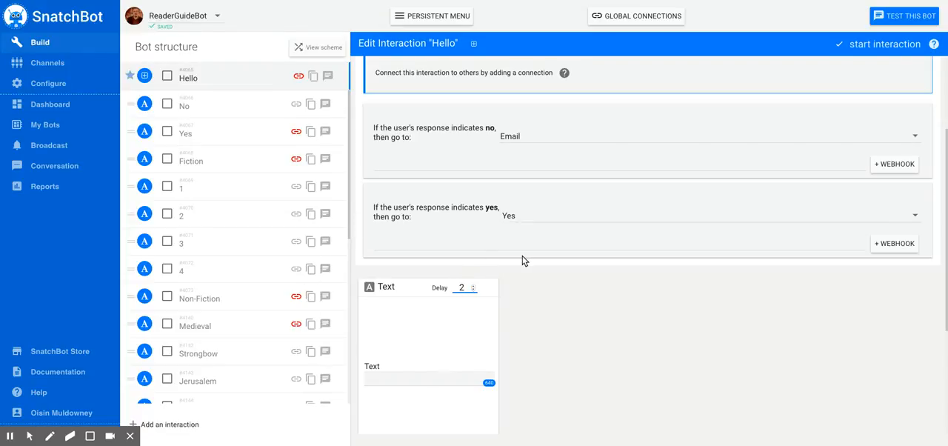